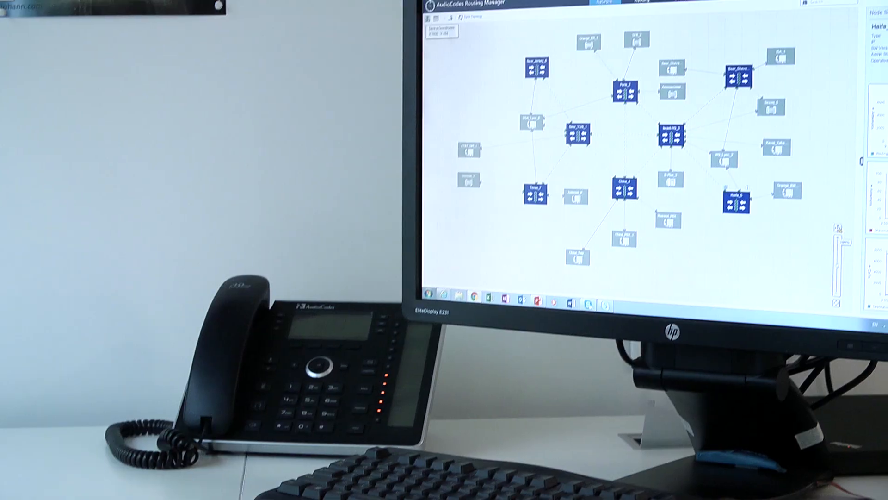
Inspect the Paris_2 node's details in the network topology view
{"action": "left_click", "coordinate": [564, 59]}
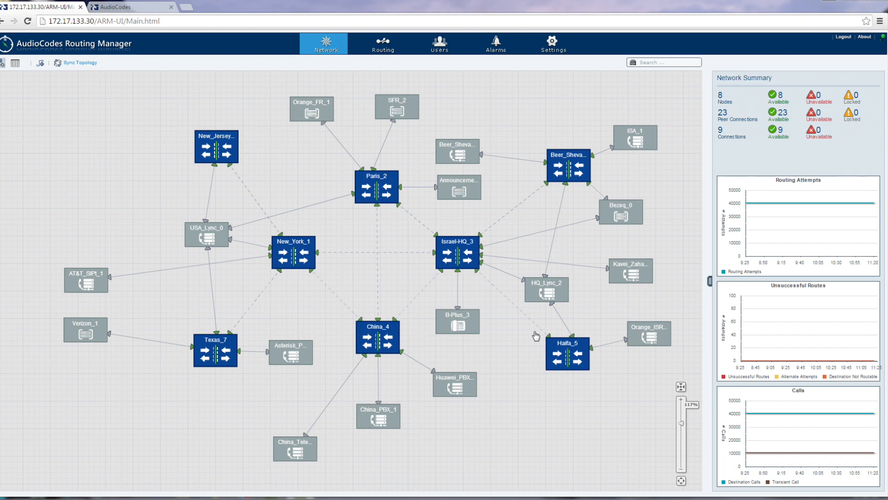
{"action": "mouse_move", "coordinate": [339, 105]}
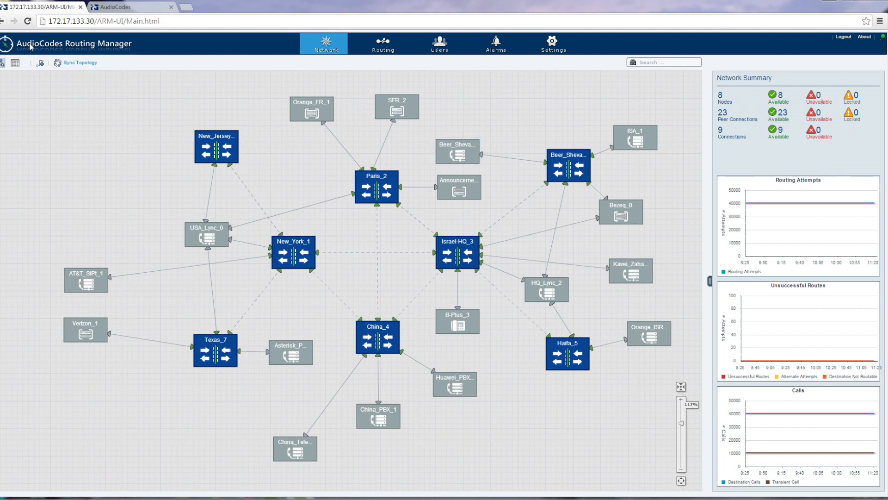
{"action": "mouse_move", "coordinate": [396, 281]}
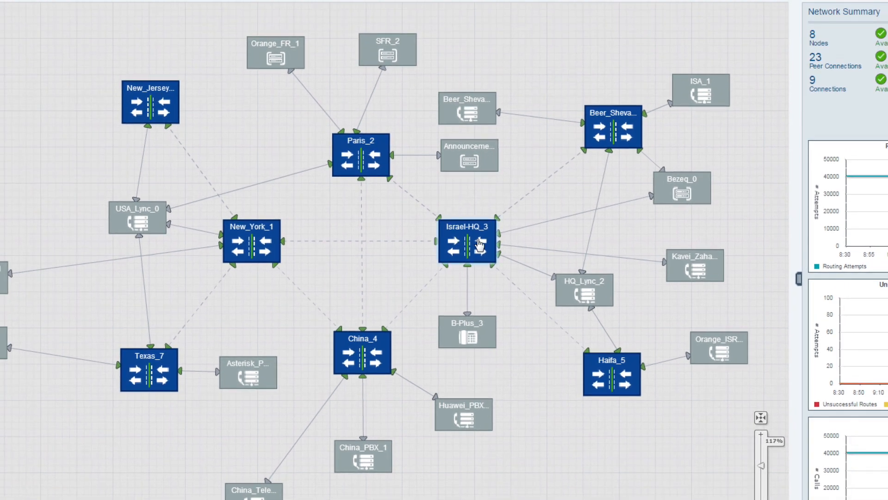
{"action": "left_click", "coordinate": [361, 157]}
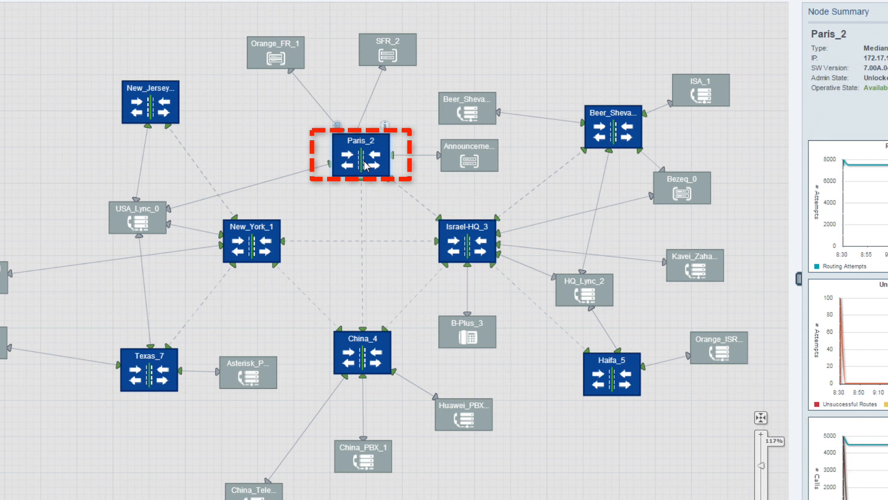
{"action": "left_click", "coordinate": [387, 49]}
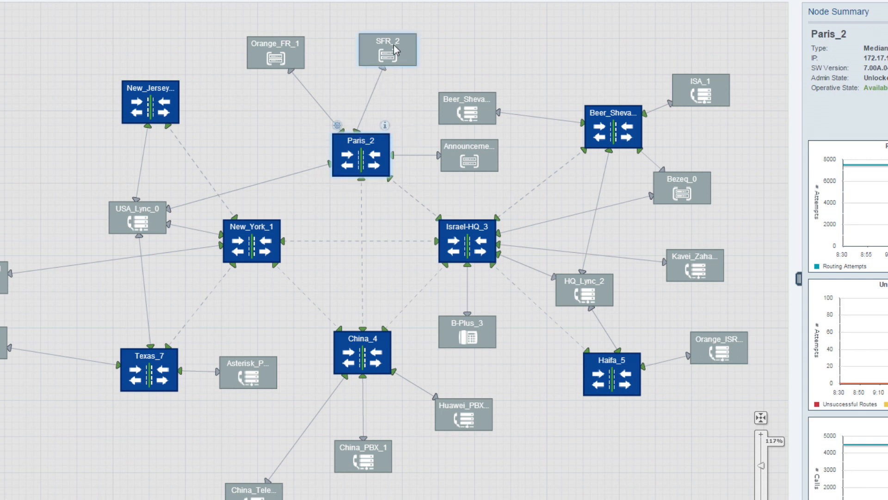
{"action": "left_click", "coordinate": [386, 48]}
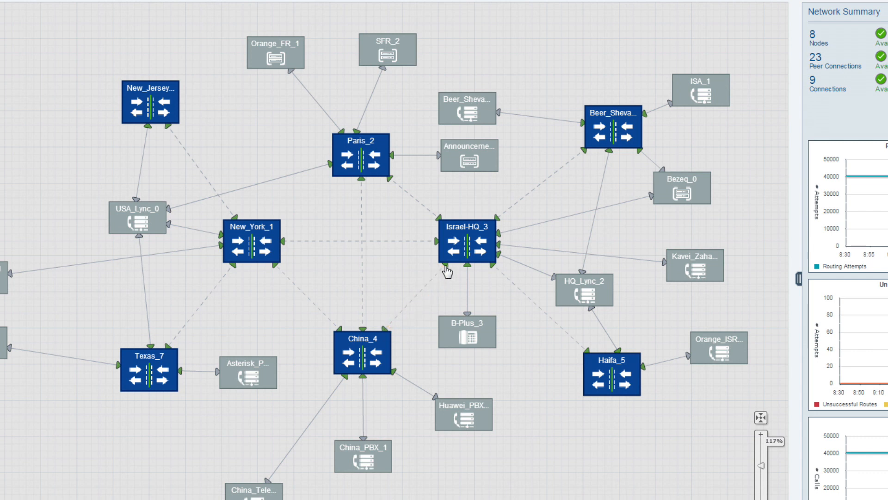
{"action": "mouse_move", "coordinate": [519, 328]}
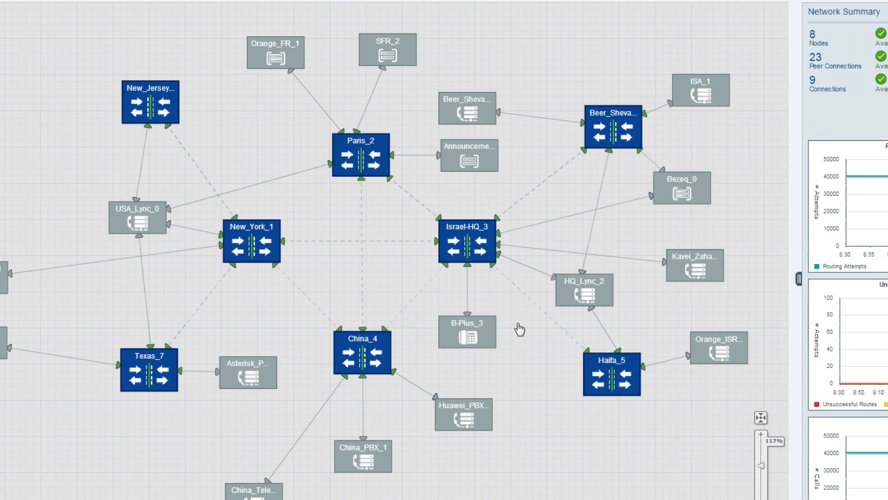
{"action": "mouse_move", "coordinate": [203, 70]}
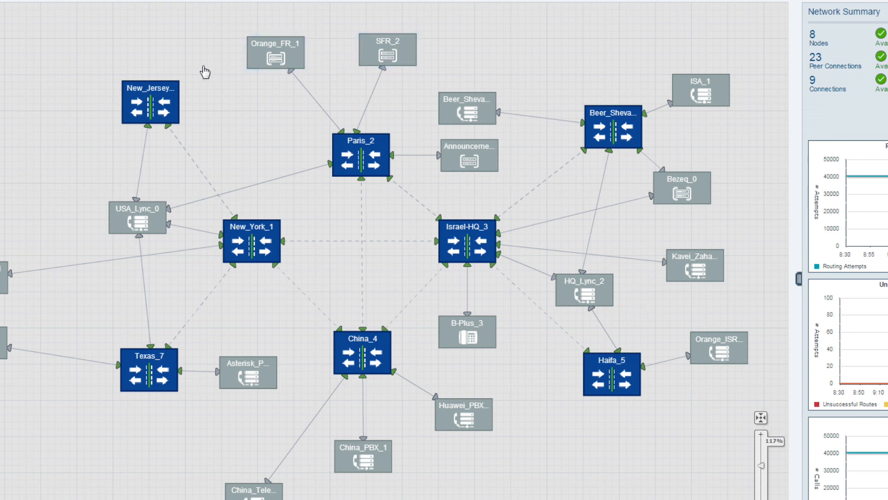
{"action": "mouse_move", "coordinate": [186, 79]}
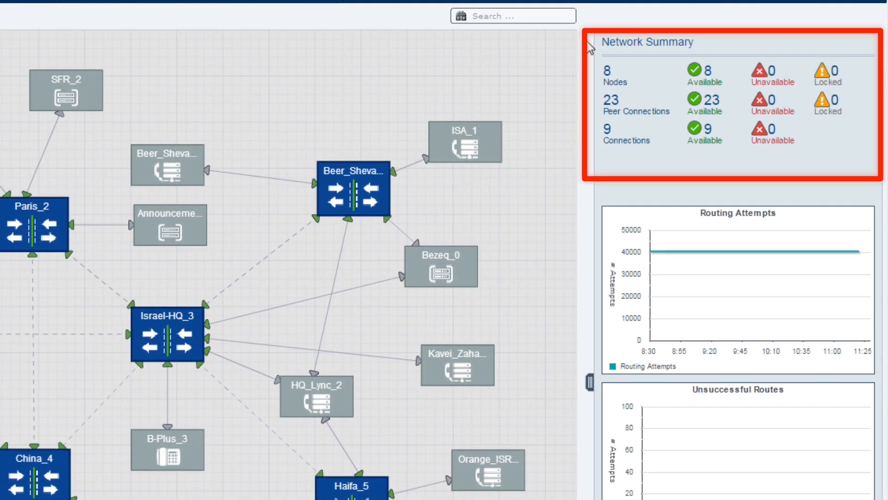
{"action": "mouse_move", "coordinate": [595, 58]}
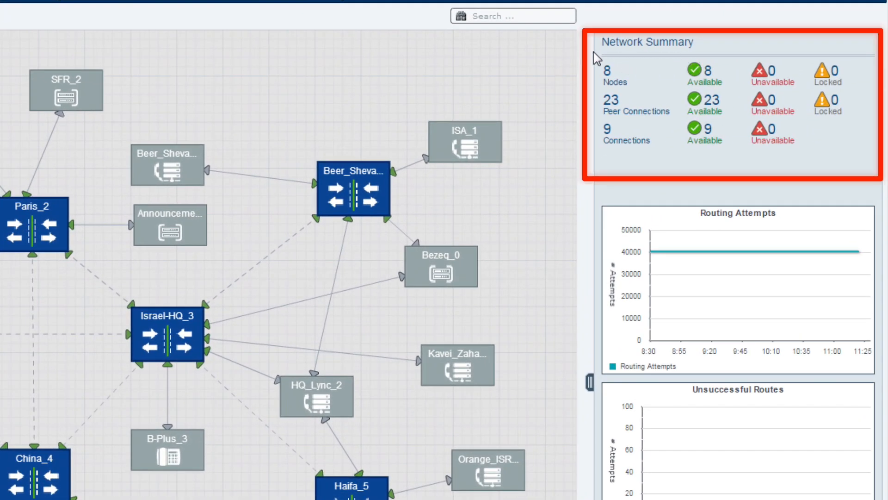
{"action": "mouse_move", "coordinate": [627, 141]}
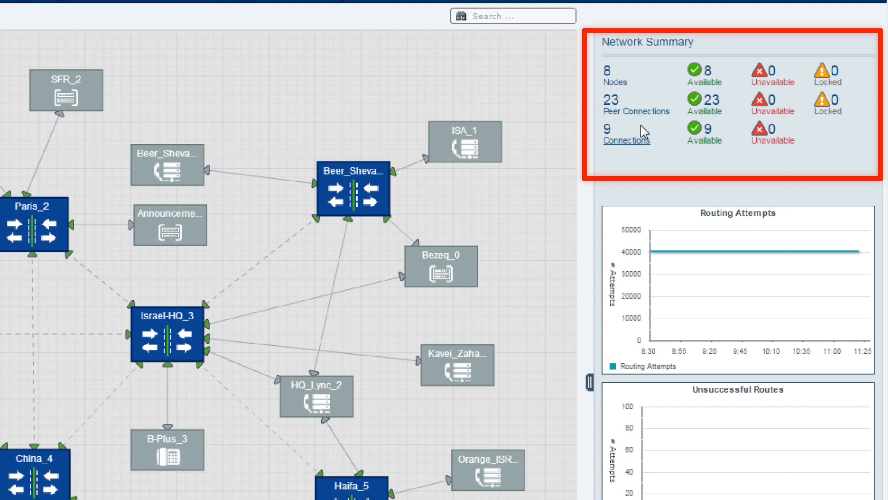
{"action": "mouse_move", "coordinate": [651, 165]}
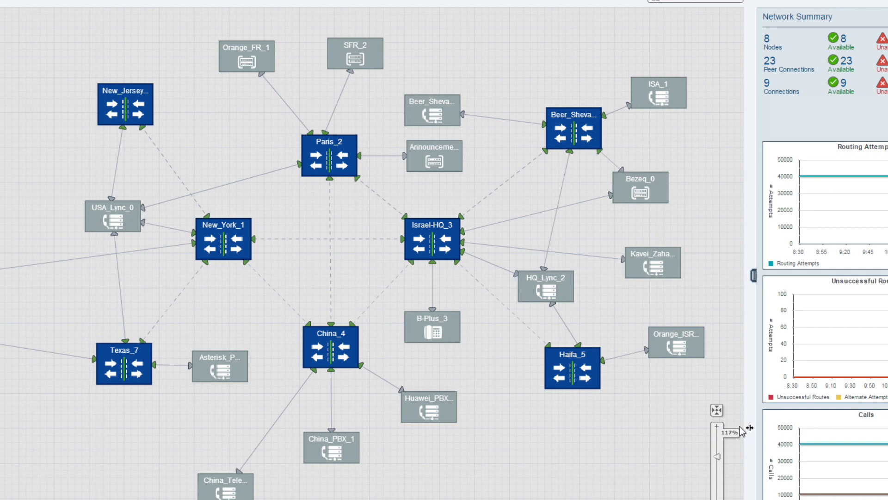
{"action": "mouse_move", "coordinate": [480, 355]}
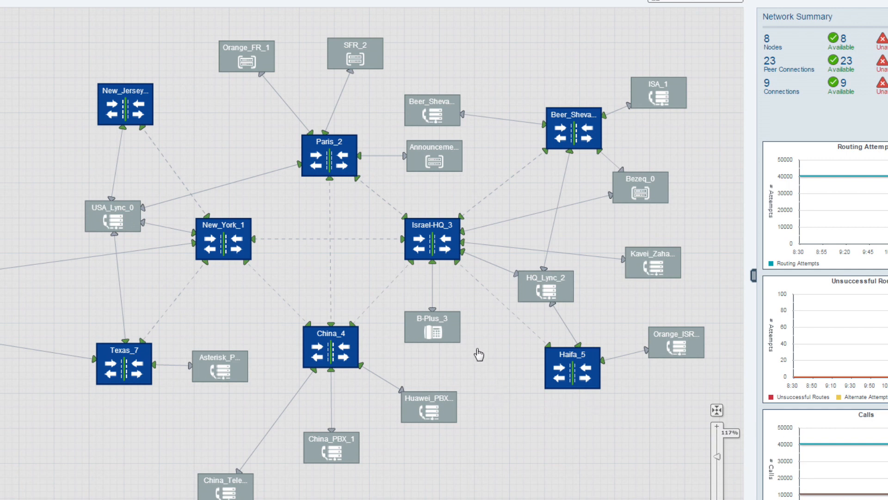
{"action": "left_click", "coordinate": [332, 446]}
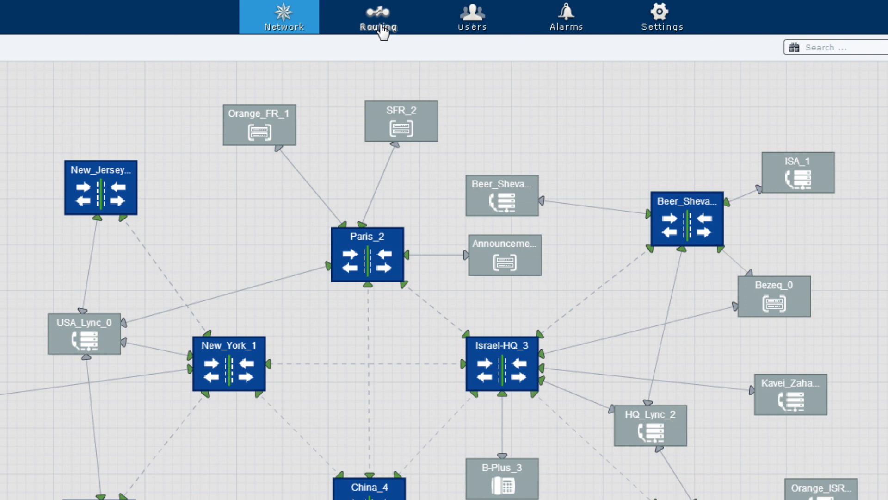
Show the Restricted Calls group's three rules with 'Paid from Israel' set to discard calls
{"action": "left_click", "coordinate": [377, 17]}
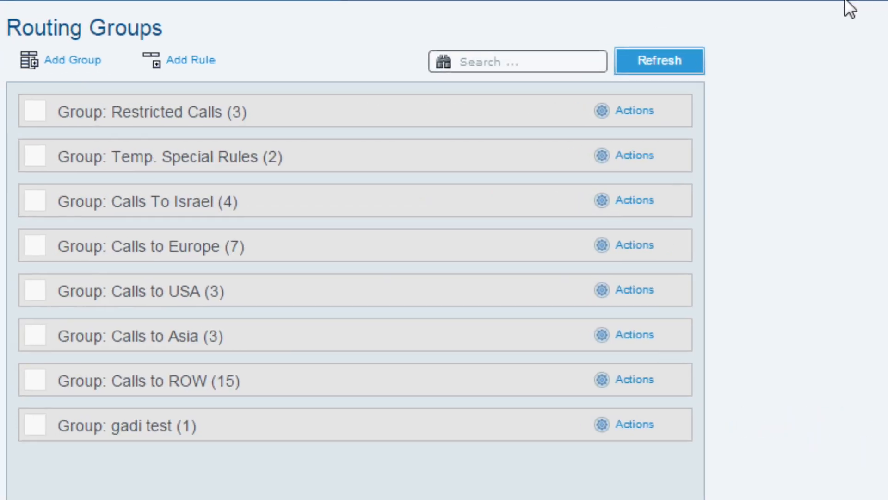
{"action": "mouse_move", "coordinate": [160, 29]}
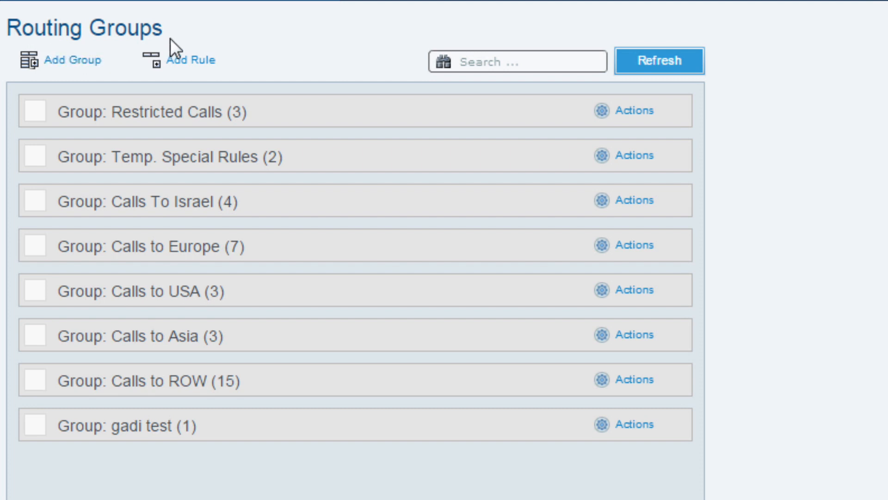
{"action": "mouse_move", "coordinate": [139, 142]}
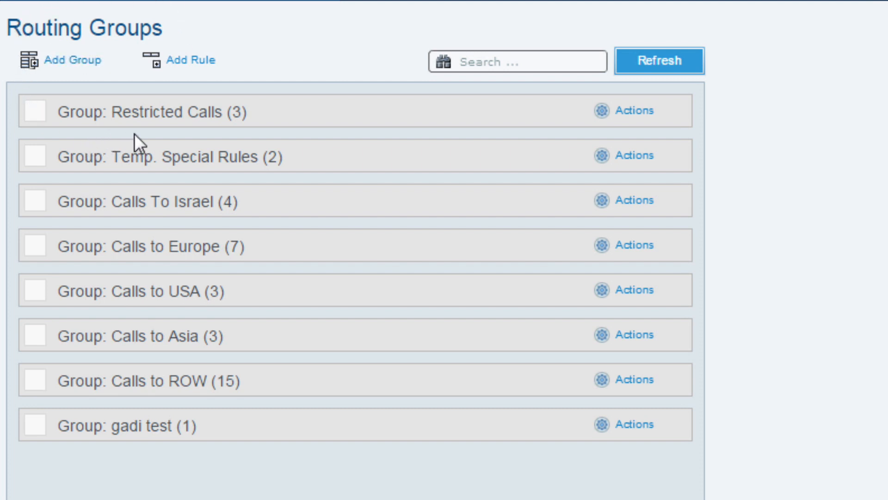
{"action": "mouse_move", "coordinate": [178, 141]}
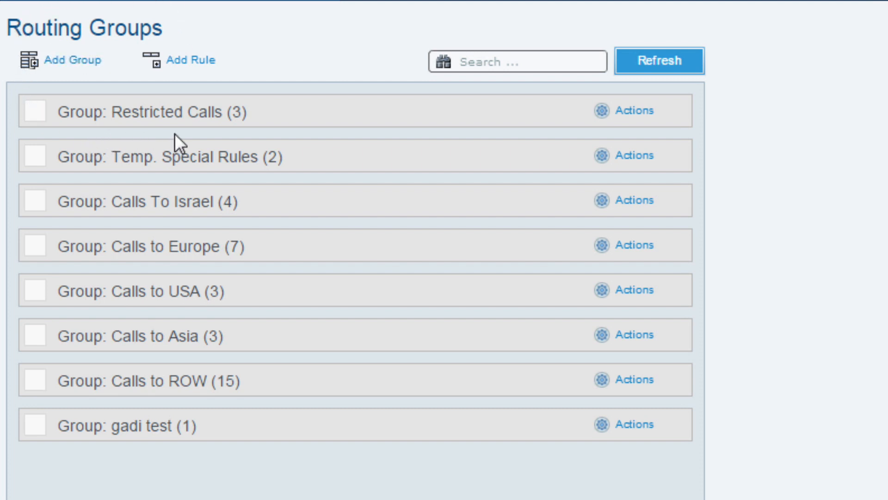
{"action": "mouse_move", "coordinate": [180, 141]}
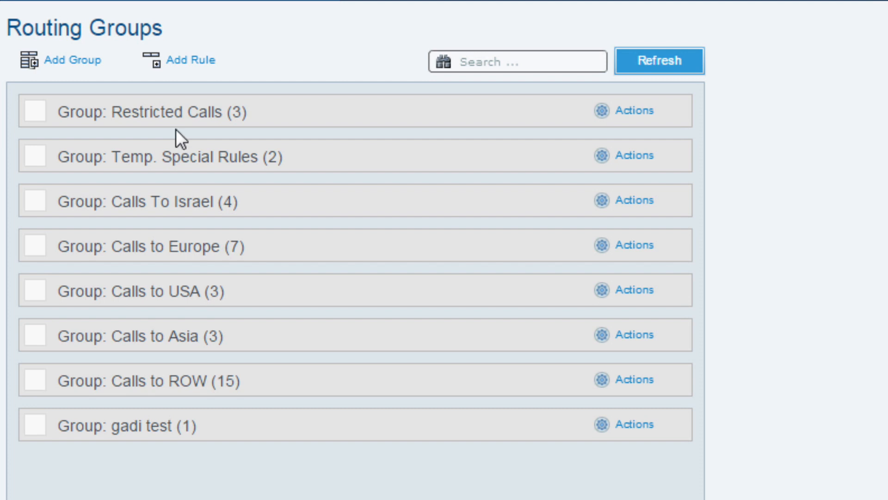
{"action": "mouse_move", "coordinate": [174, 425]}
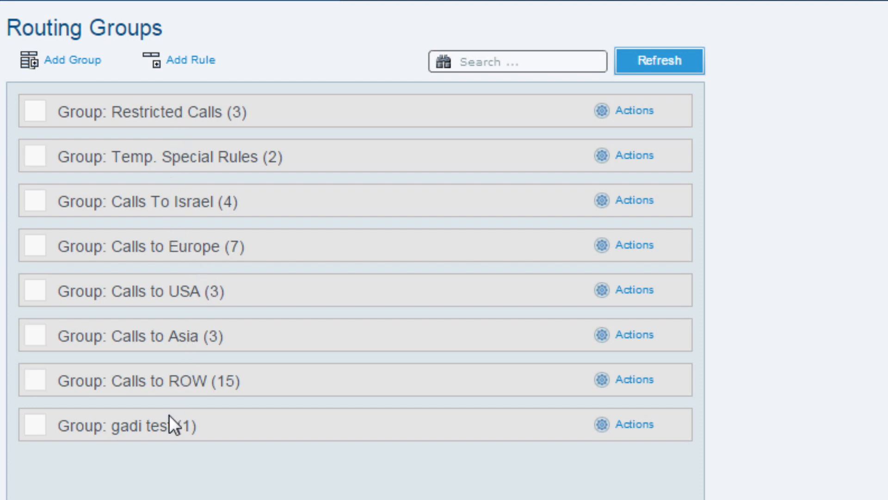
{"action": "left_click", "coordinate": [35, 110]}
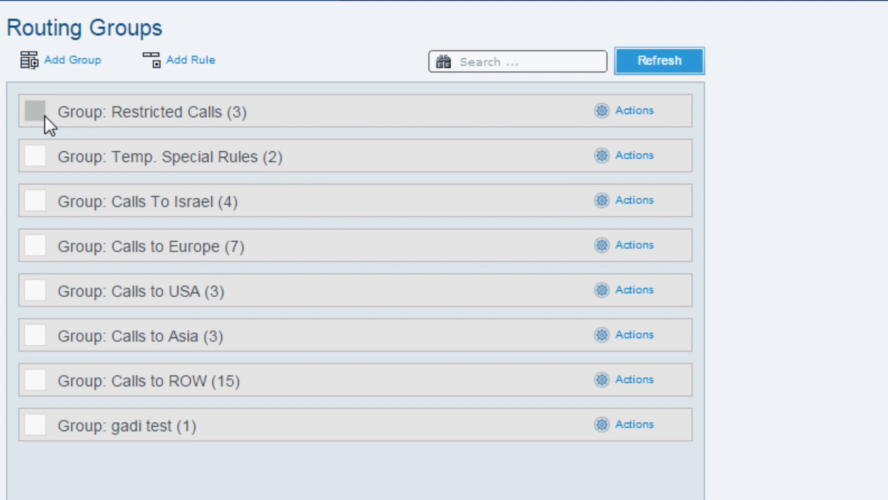
{"action": "left_click", "coordinate": [35, 111]}
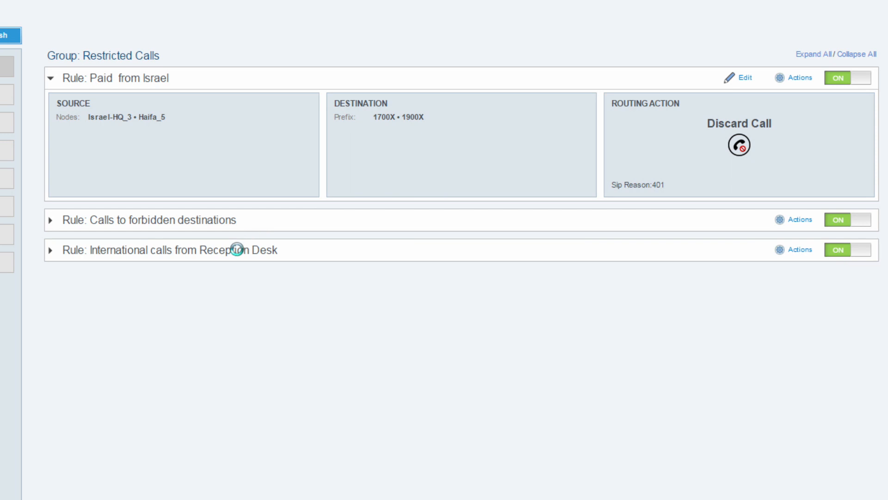
Collapse the 'Paid from Israel' rule so only the three rule names remain listed
{"action": "left_click", "coordinate": [50, 78]}
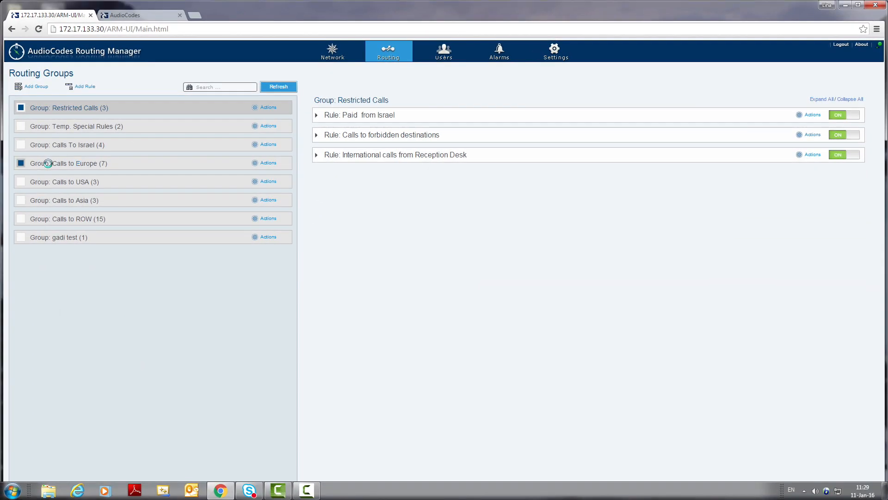
Show the Calls to Europe group's seven rules, including 'To France' with prefix +33X
{"action": "left_click", "coordinate": [70, 163]}
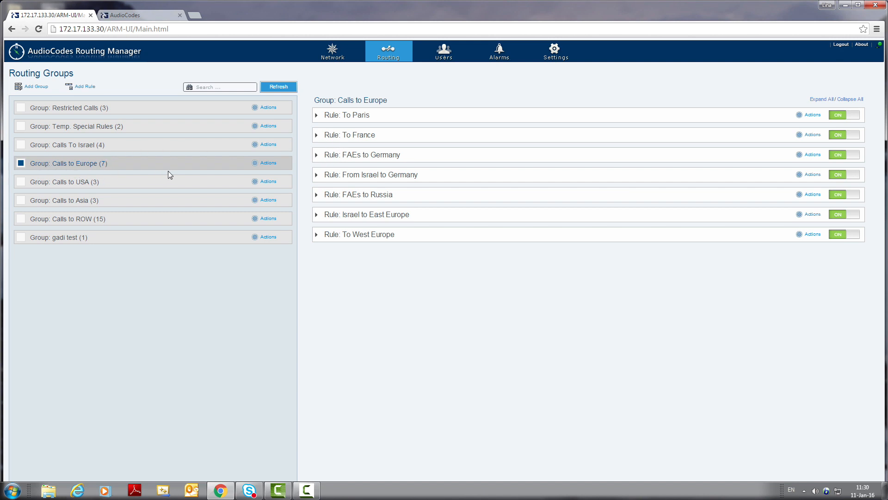
{"action": "mouse_move", "coordinate": [293, 168]}
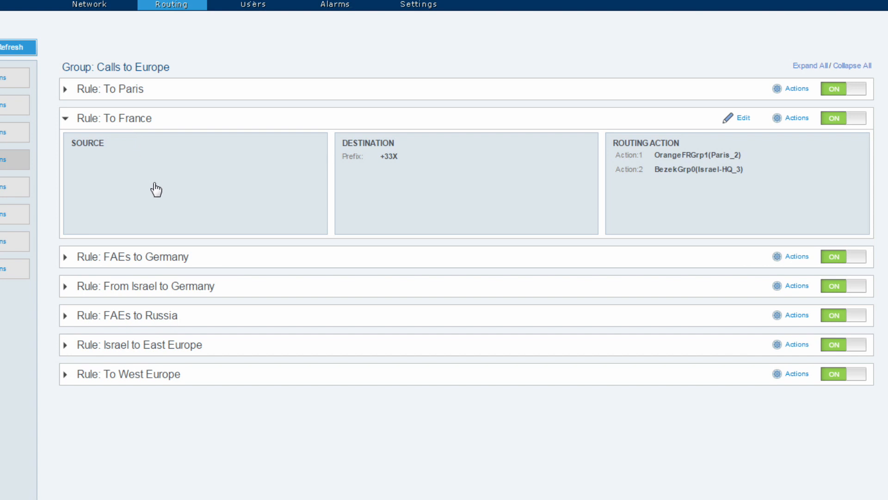
{"action": "mouse_move", "coordinate": [283, 232]}
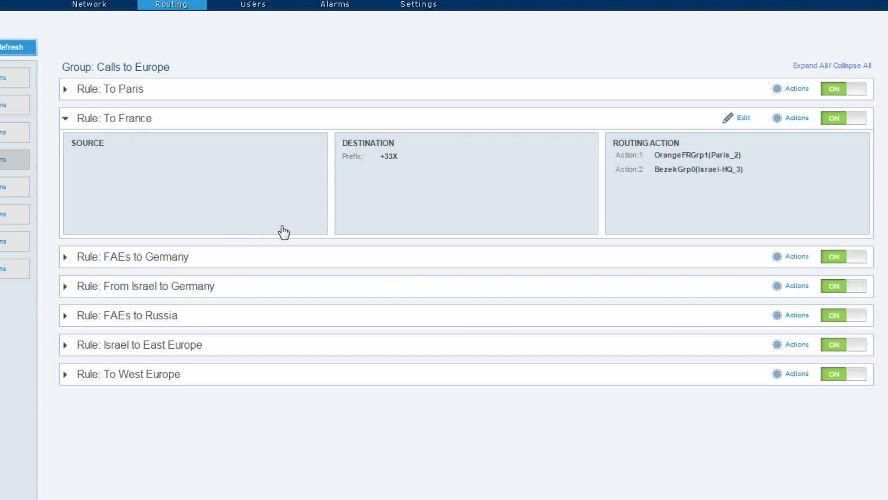
{"action": "mouse_move", "coordinate": [291, 232]}
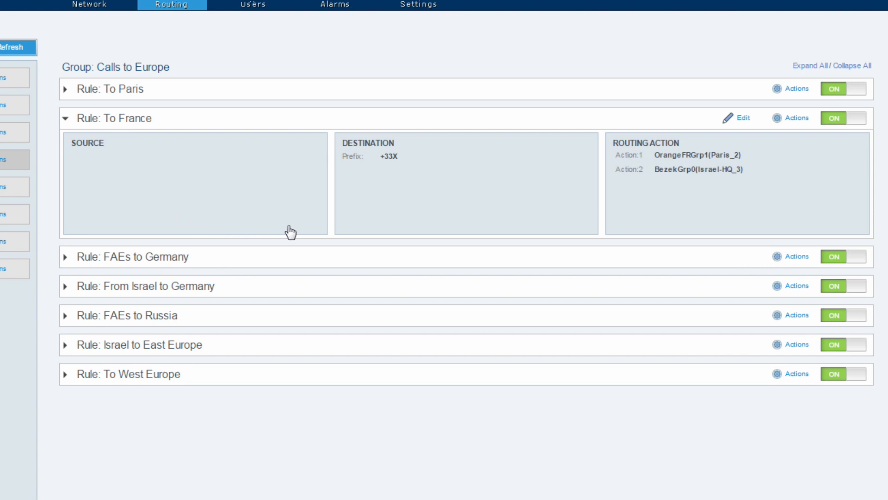
{"action": "mouse_move", "coordinate": [337, 234]}
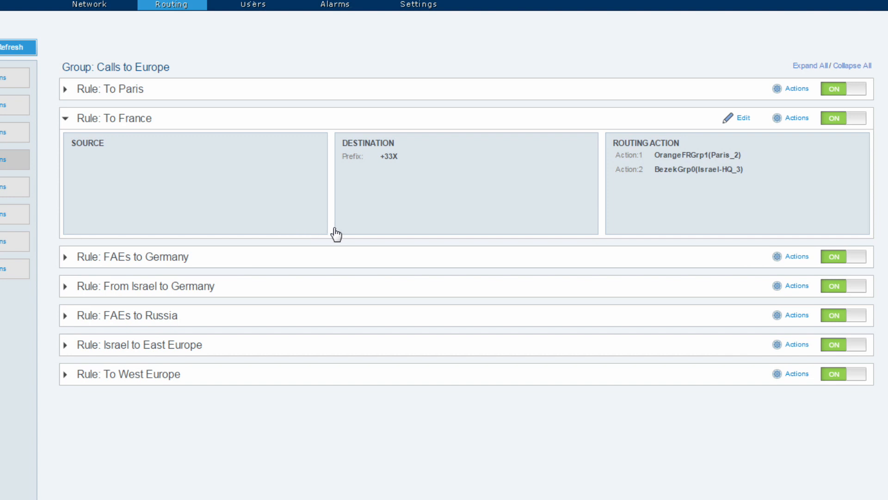
{"action": "mouse_move", "coordinate": [409, 144]}
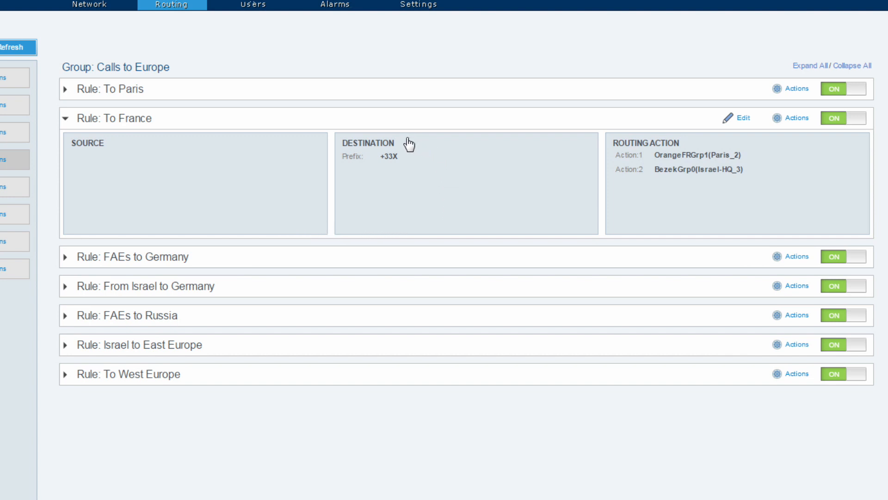
{"action": "mouse_move", "coordinate": [424, 163]}
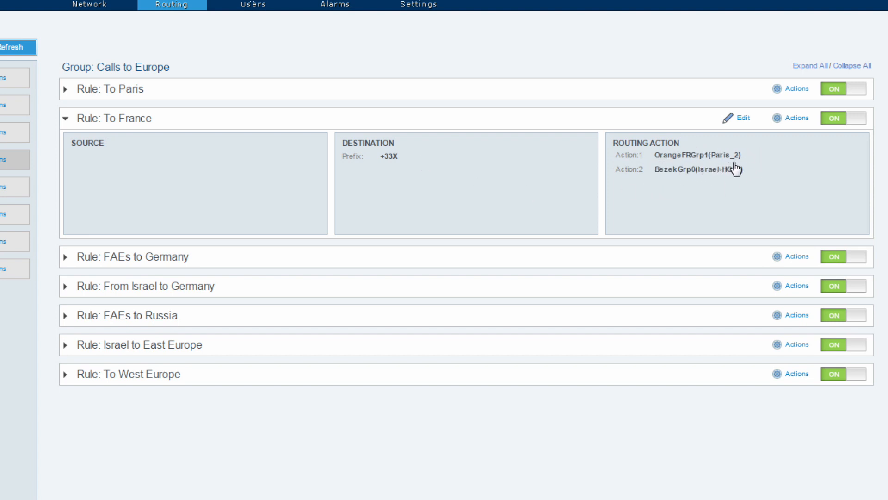
{"action": "mouse_move", "coordinate": [662, 178]}
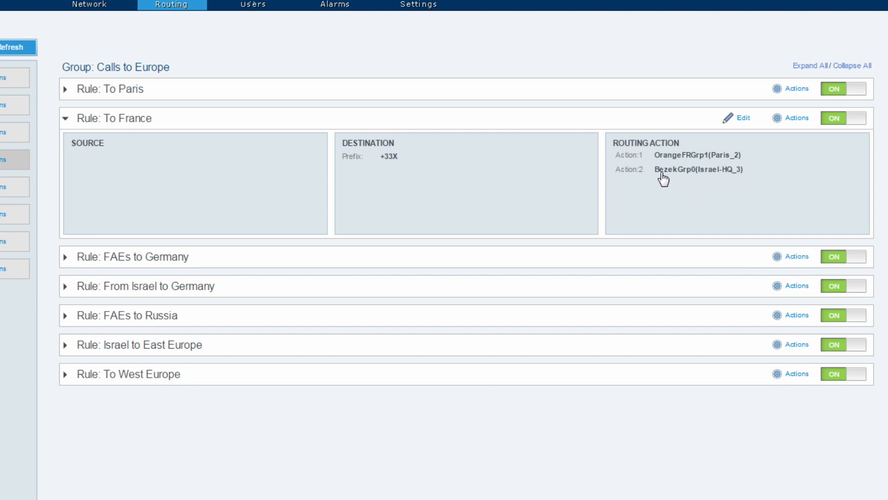
{"action": "mouse_move", "coordinate": [733, 187]}
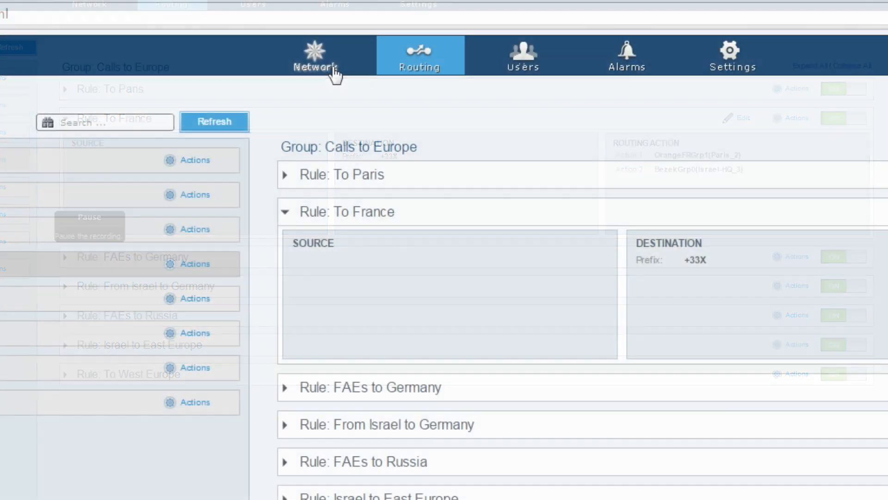
Find routes from the China_Telecom peer to destination +33456 via the node's Test action
{"action": "left_click", "coordinate": [315, 53]}
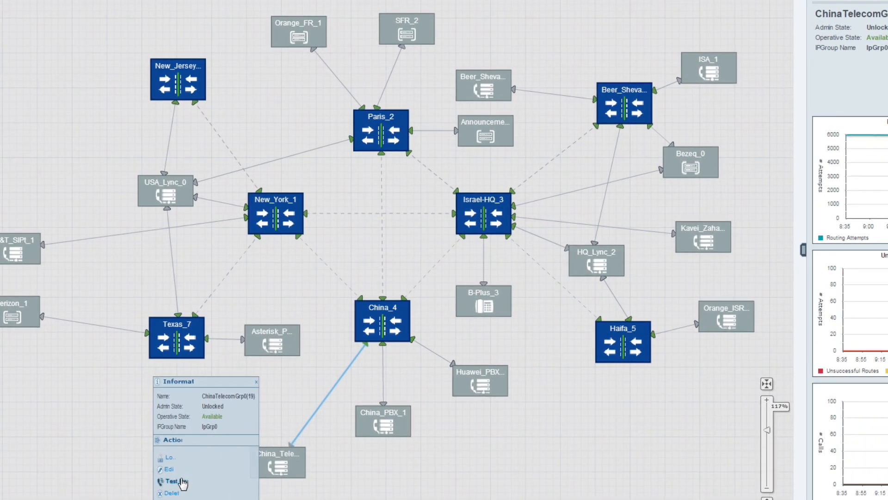
{"action": "left_click", "coordinate": [170, 480]}
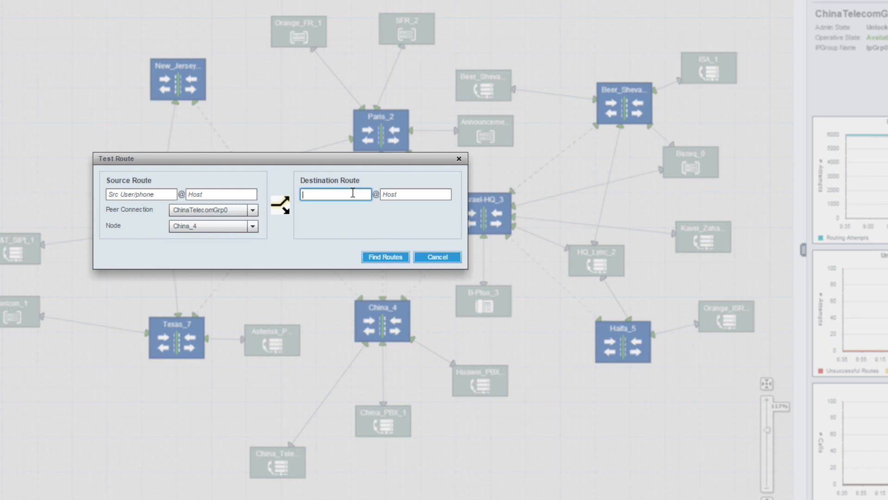
{"action": "type", "text": "+33"}
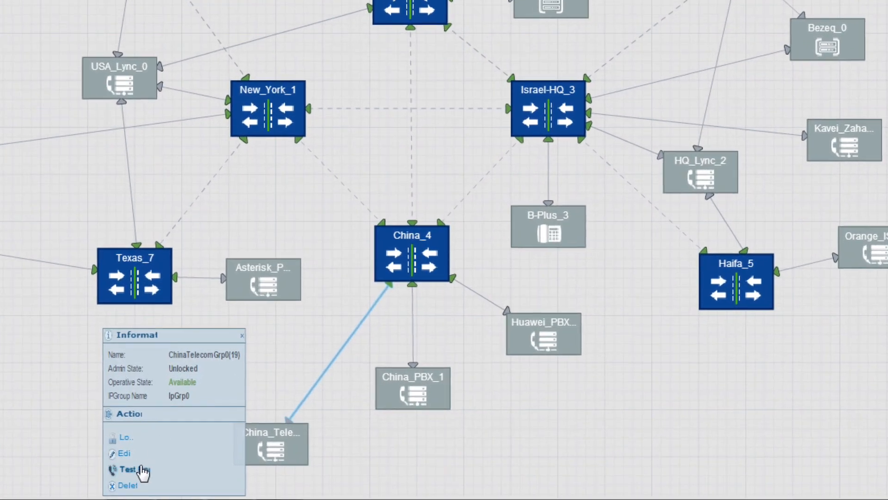
{"action": "left_click", "coordinate": [127, 469]}
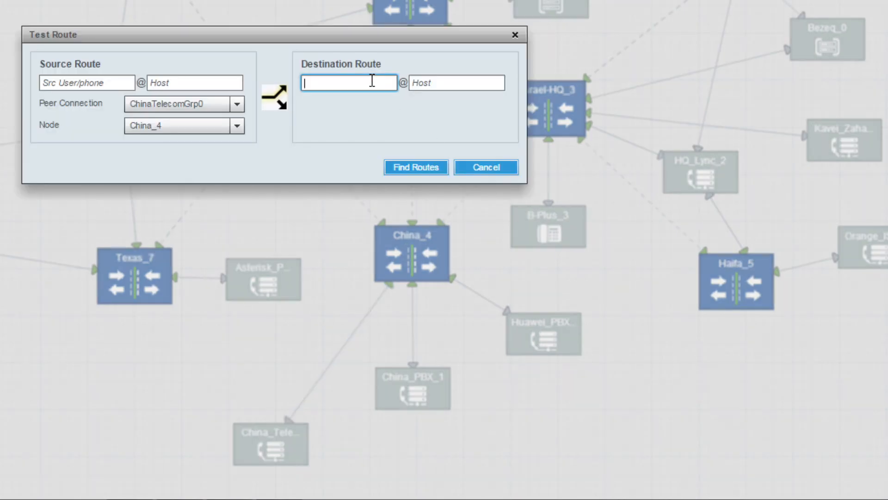
{"action": "type", "text": "+33"}
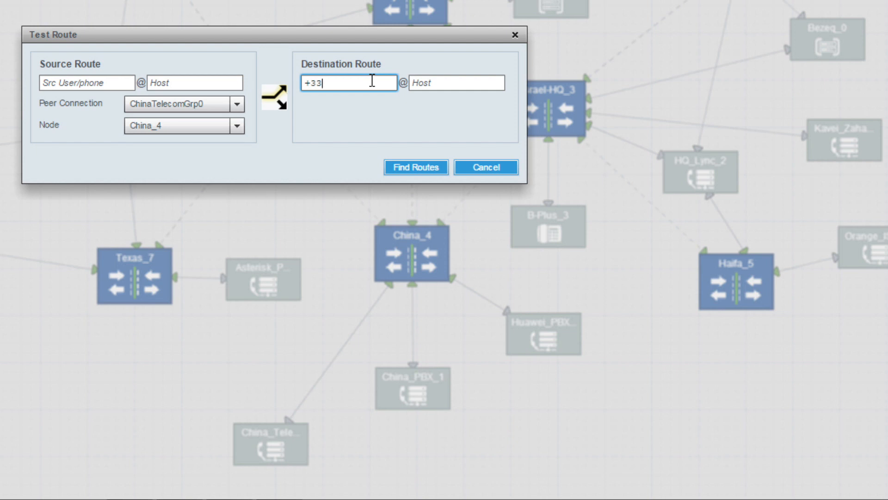
{"action": "type", "text": "456"}
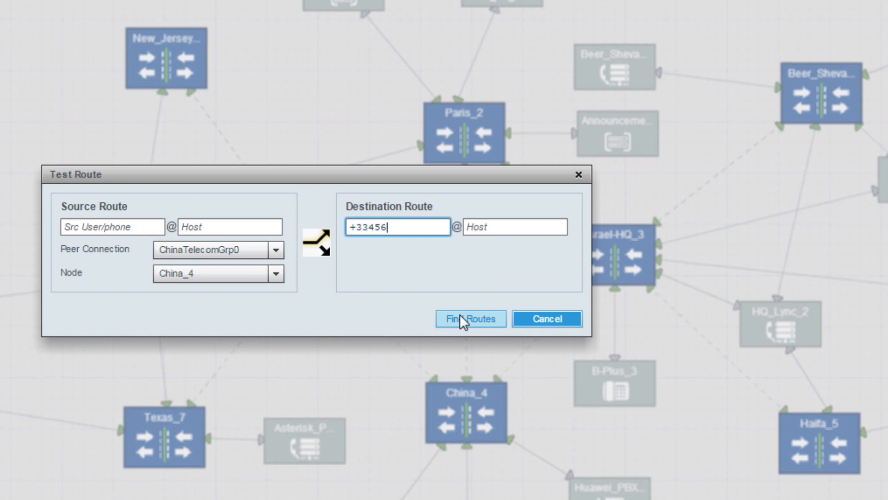
{"action": "left_click", "coordinate": [470, 318]}
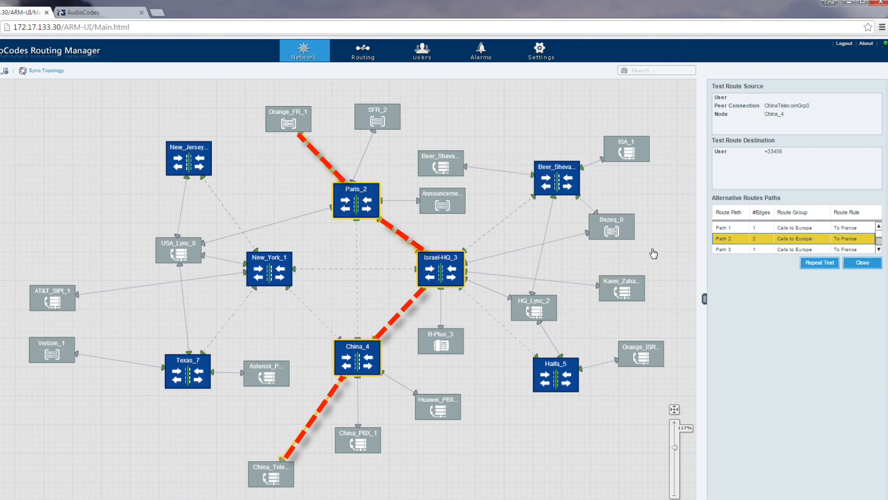
Review the third alternative route path found for +33456
{"action": "left_click", "coordinate": [731, 249]}
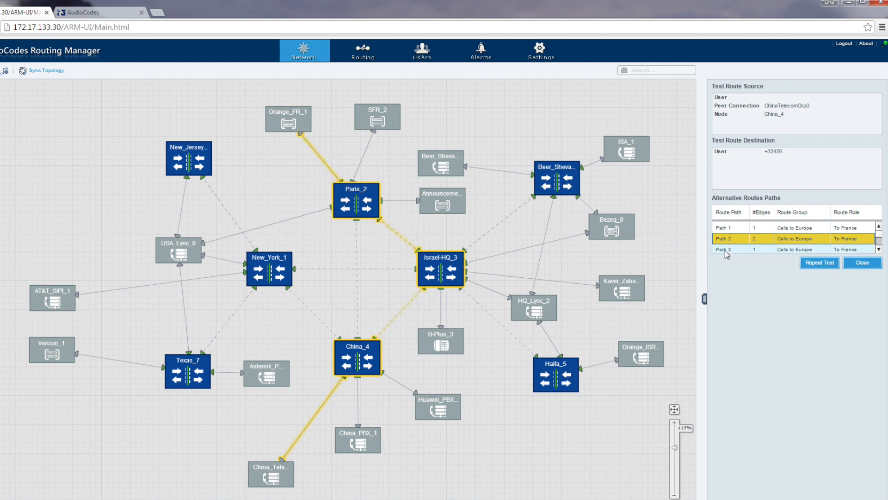
{"action": "left_click", "coordinate": [728, 249]}
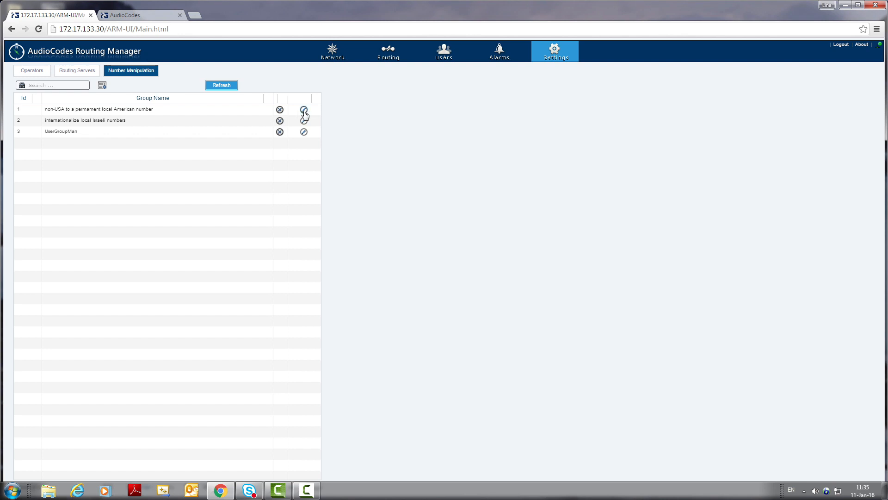
{"action": "left_click", "coordinate": [305, 110]}
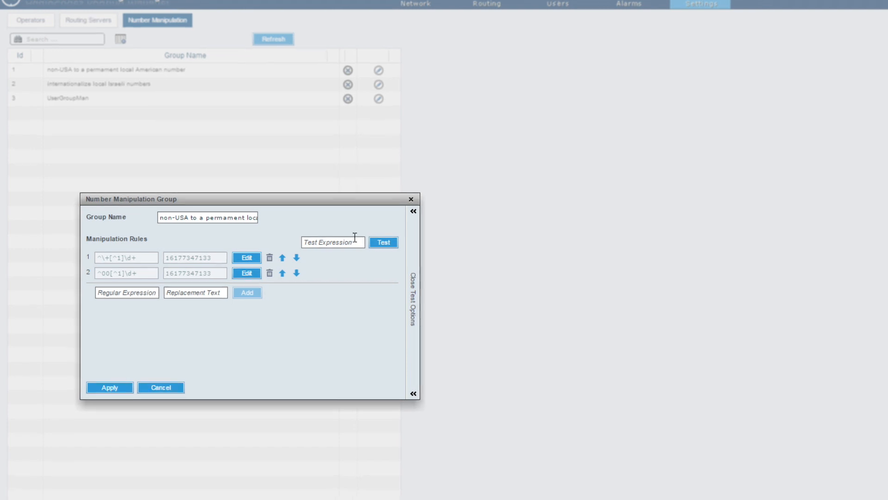
{"action": "left_click", "coordinate": [333, 241]}
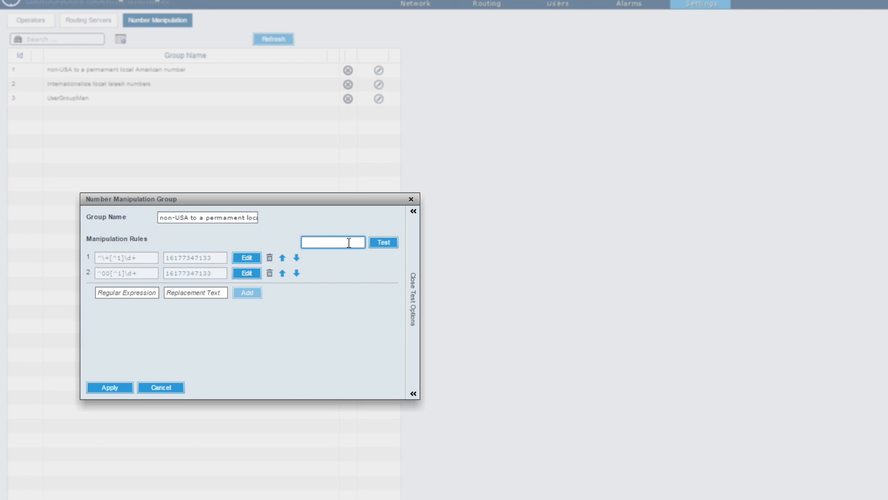
{"action": "type", "text": "00"}
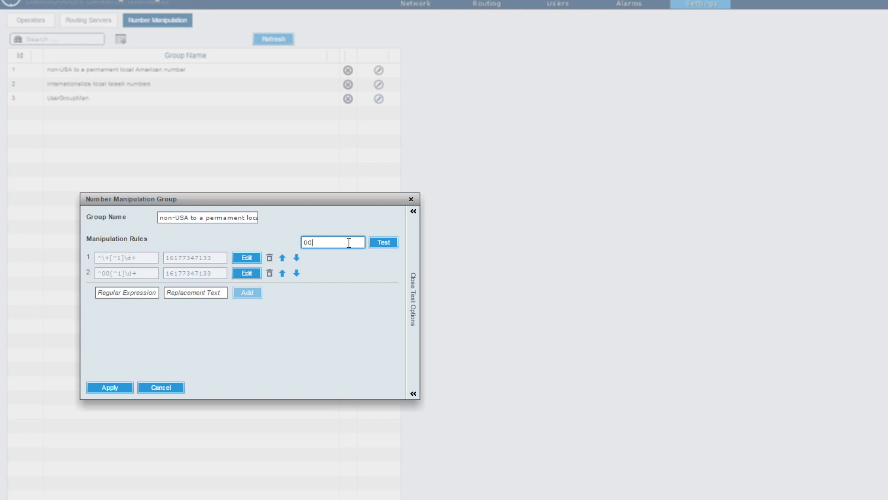
{"action": "type", "text": "234"}
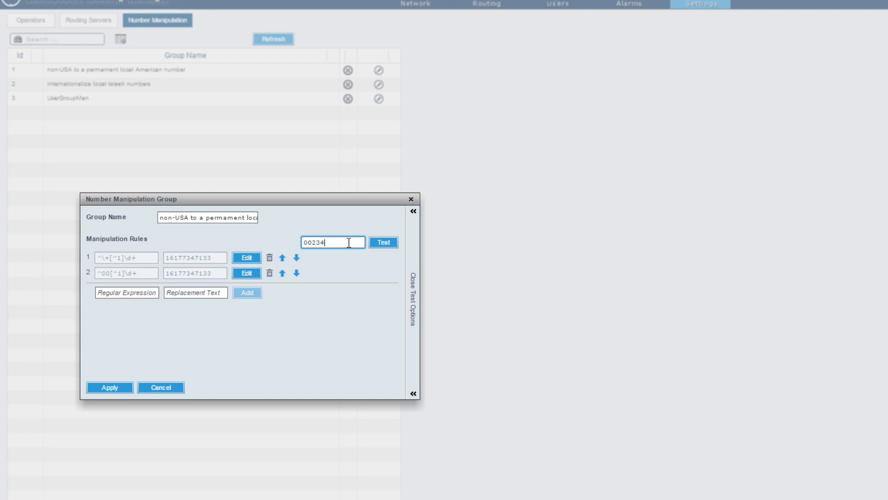
{"action": "left_click", "coordinate": [383, 241]}
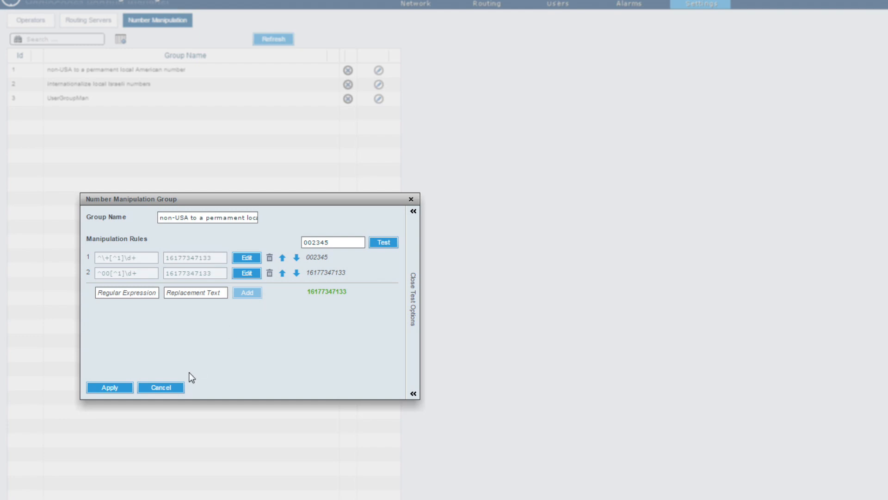
{"action": "left_click", "coordinate": [160, 387]}
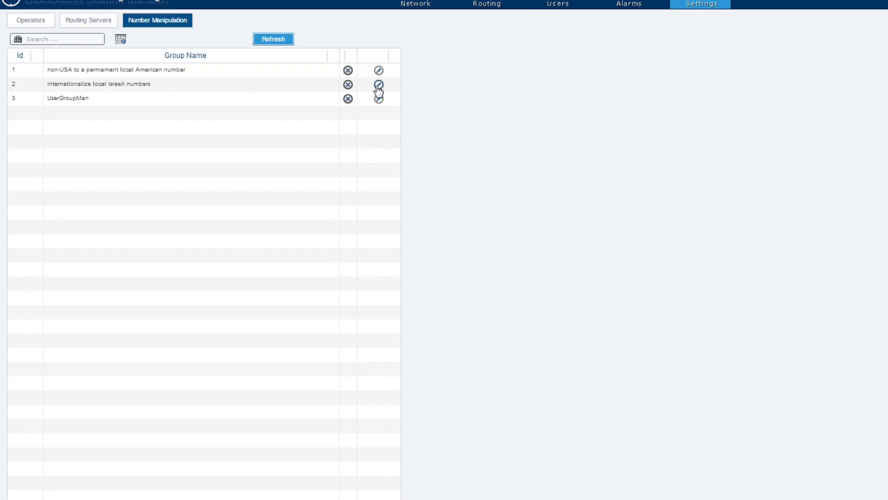
{"action": "left_click", "coordinate": [379, 85]}
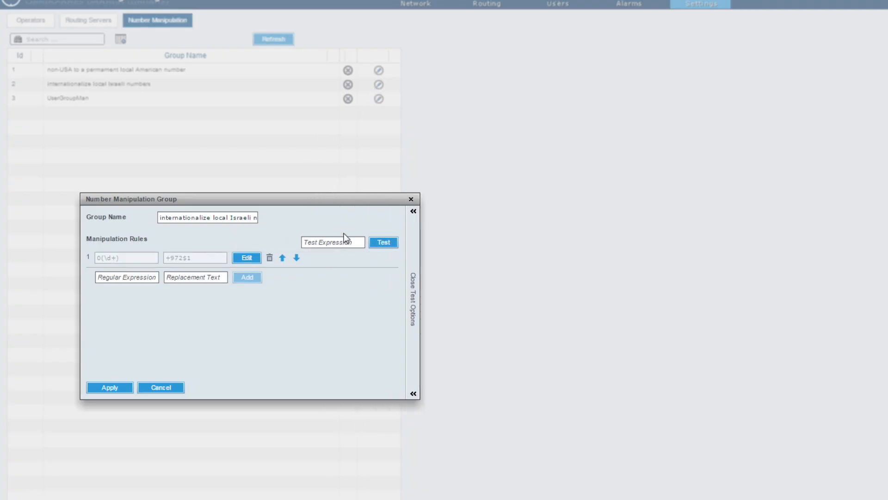
{"action": "type", "text": "03"}
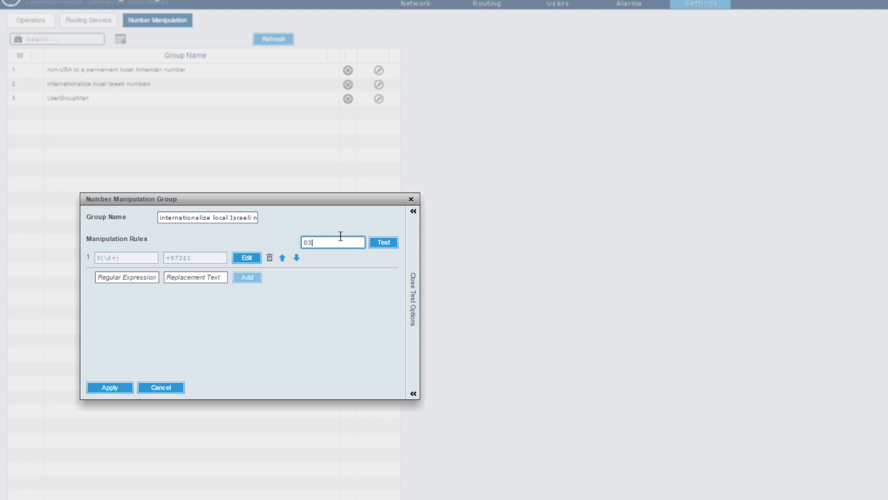
{"action": "left_click", "coordinate": [383, 241]}
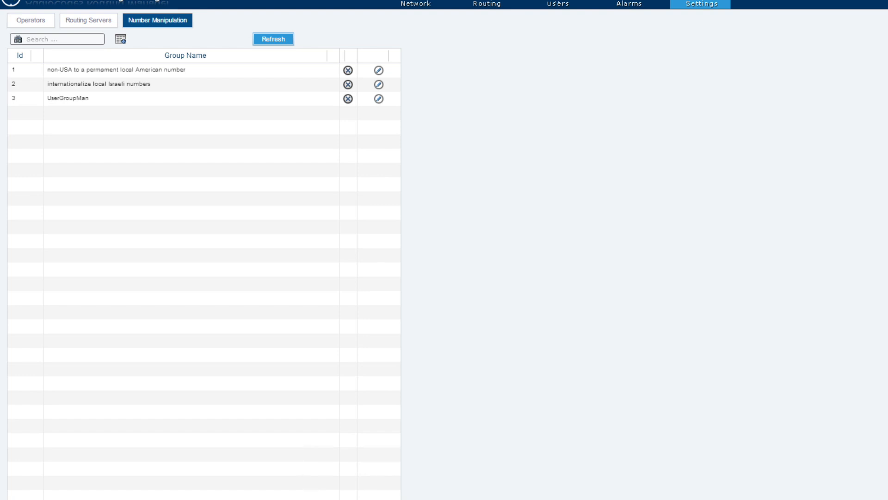
Show the Active Directories page listing server AUDC AD1 with 798 users
{"action": "left_click", "coordinate": [558, 4]}
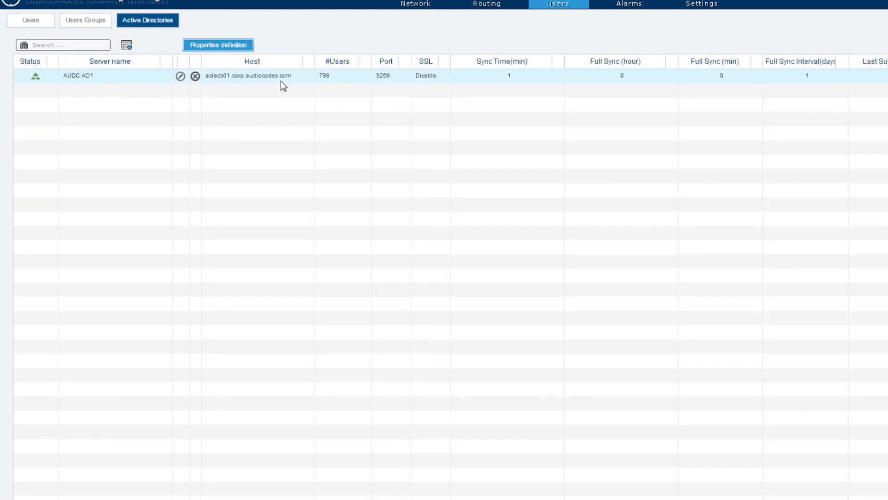
{"action": "mouse_move", "coordinate": [174, 90]}
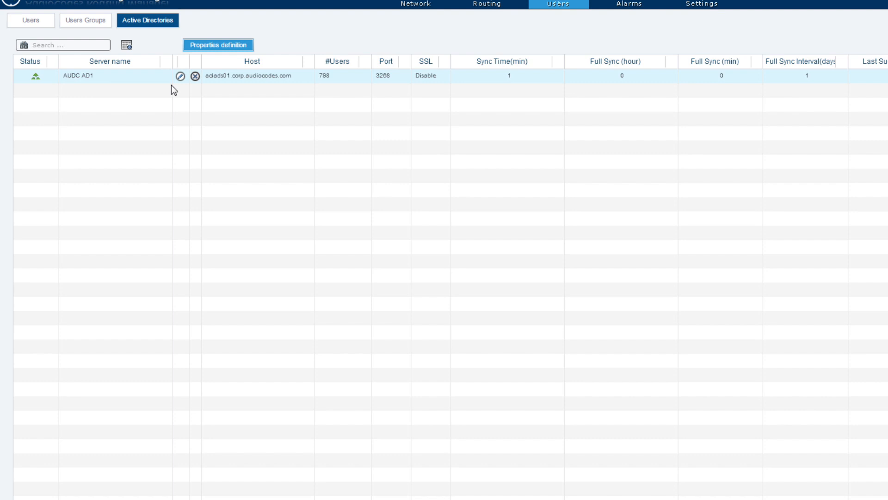
{"action": "left_click", "coordinate": [110, 61]}
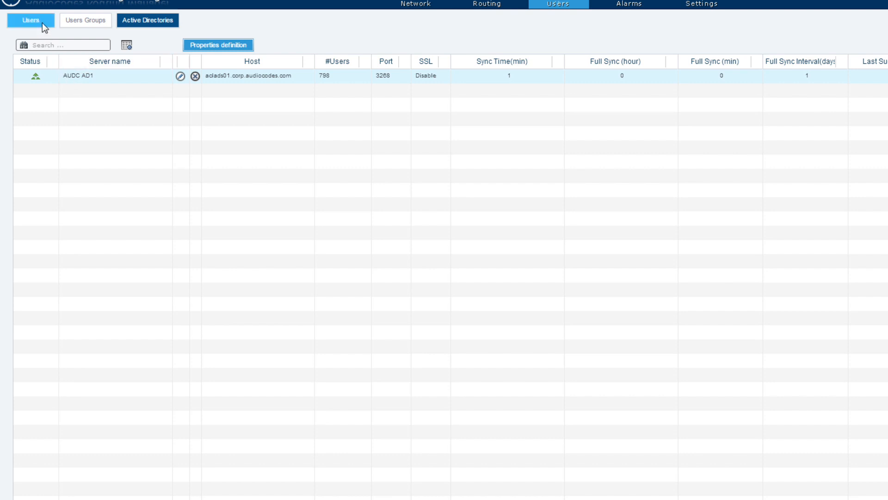
Search the user list for 'yoss', then list the ten user groups
{"action": "left_click", "coordinate": [29, 20]}
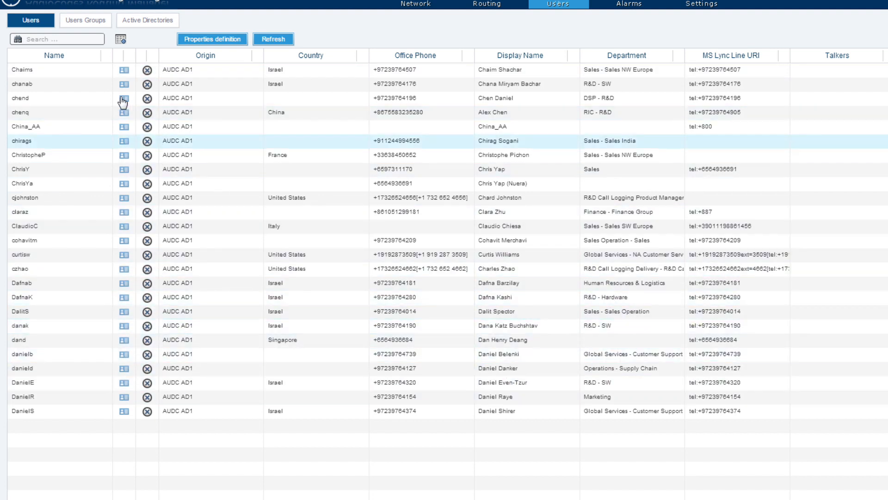
{"action": "left_click", "coordinate": [57, 98]}
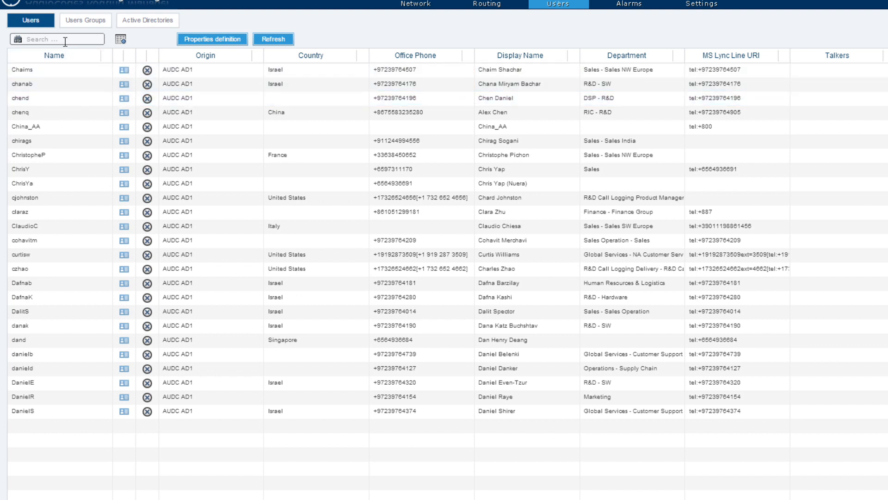
{"action": "left_click", "coordinate": [56, 39]}
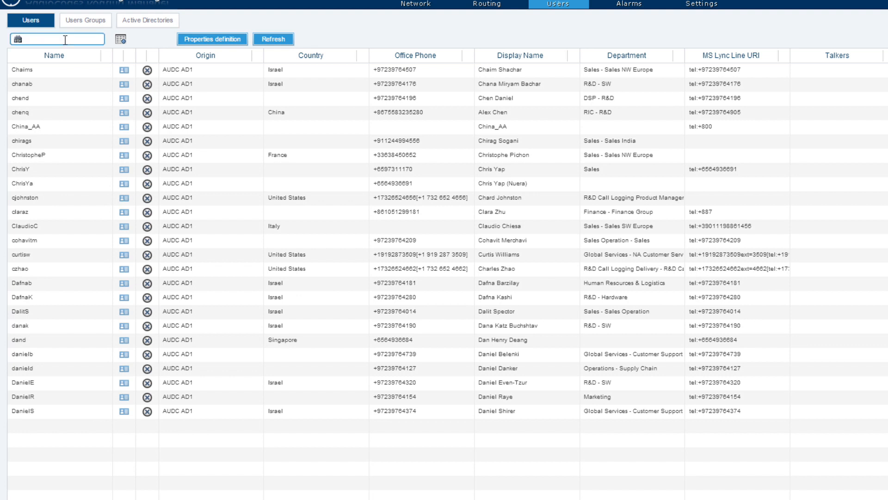
{"action": "type", "text": "yoss"}
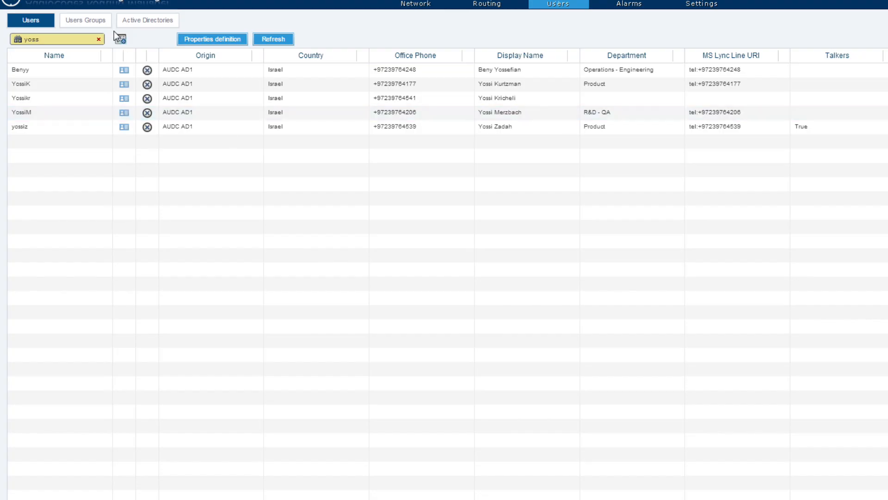
{"action": "left_click", "coordinate": [86, 19]}
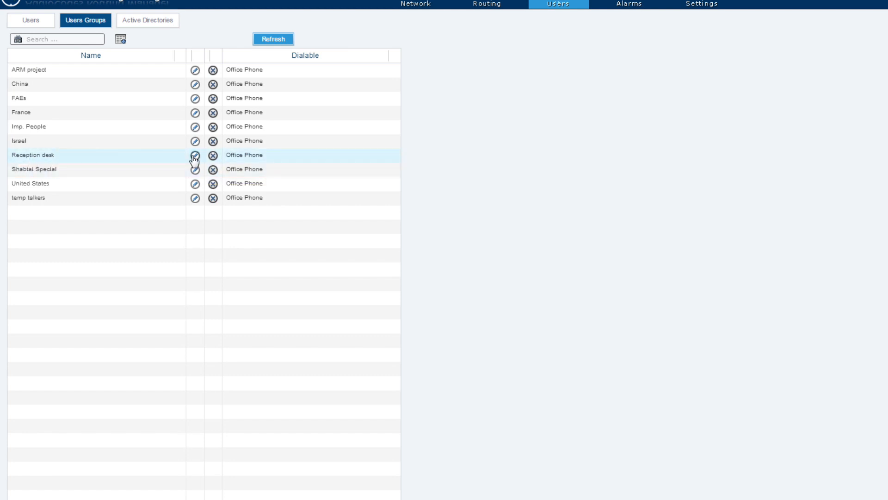
Edit the Reception desk group and list its 11 users matching Israel and Human conditions
{"action": "left_click", "coordinate": [195, 156]}
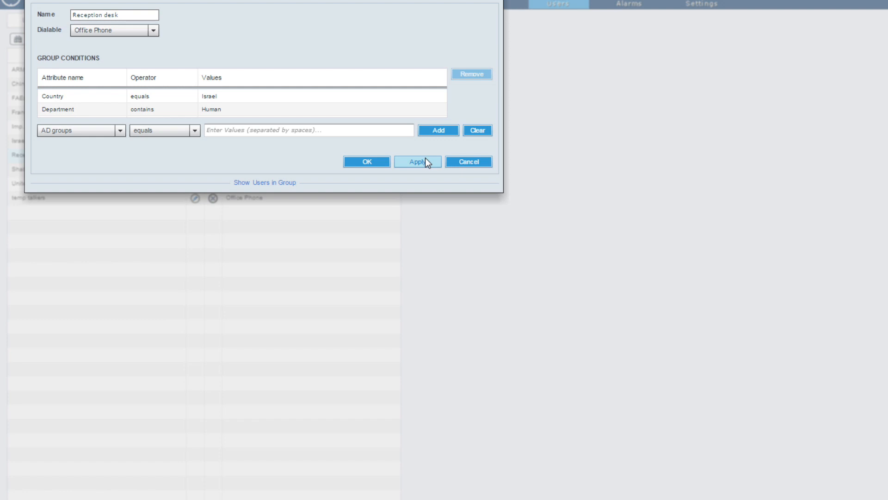
{"action": "left_click", "coordinate": [265, 183]}
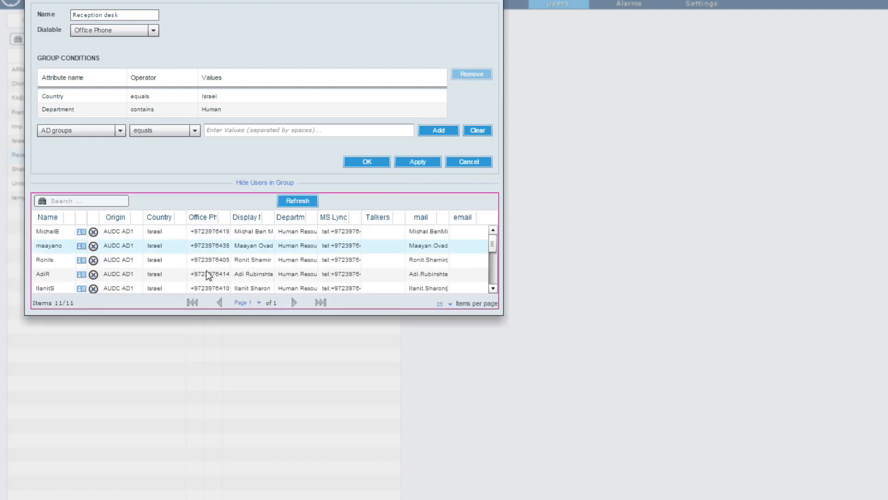